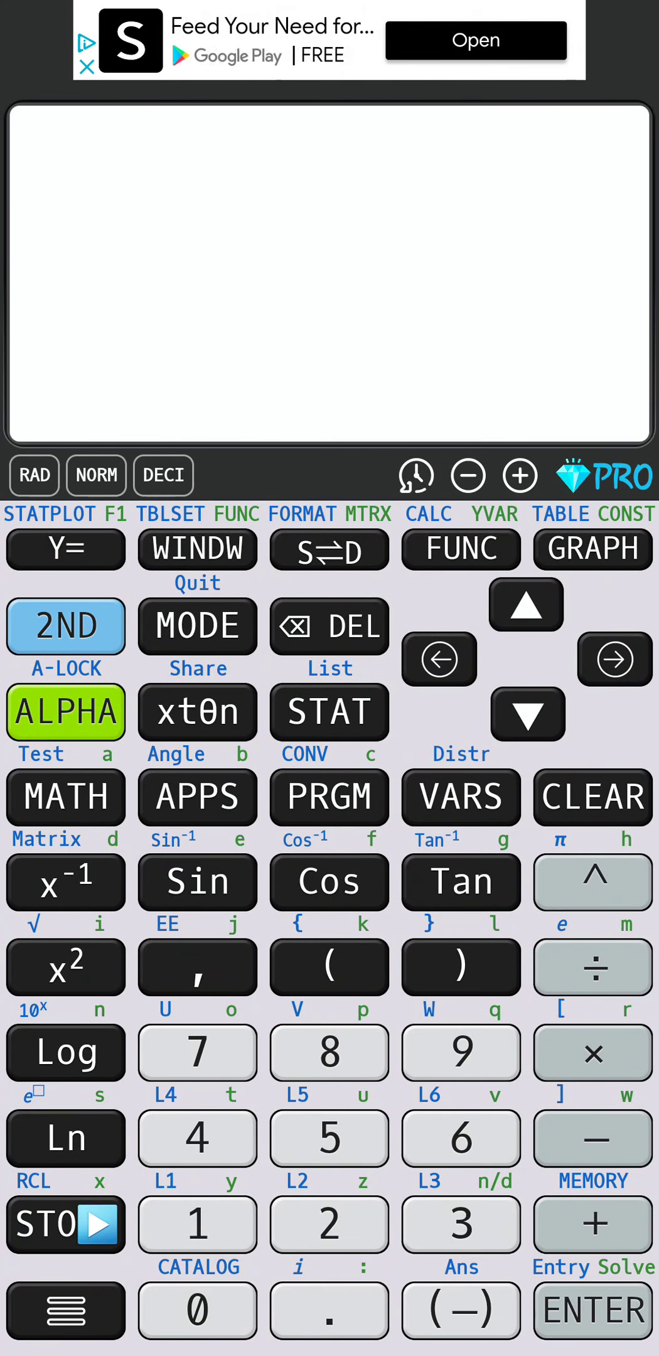
# - Briefly check the statistics menu, then switch over to the Schoology app
pyautogui.click(328, 711)
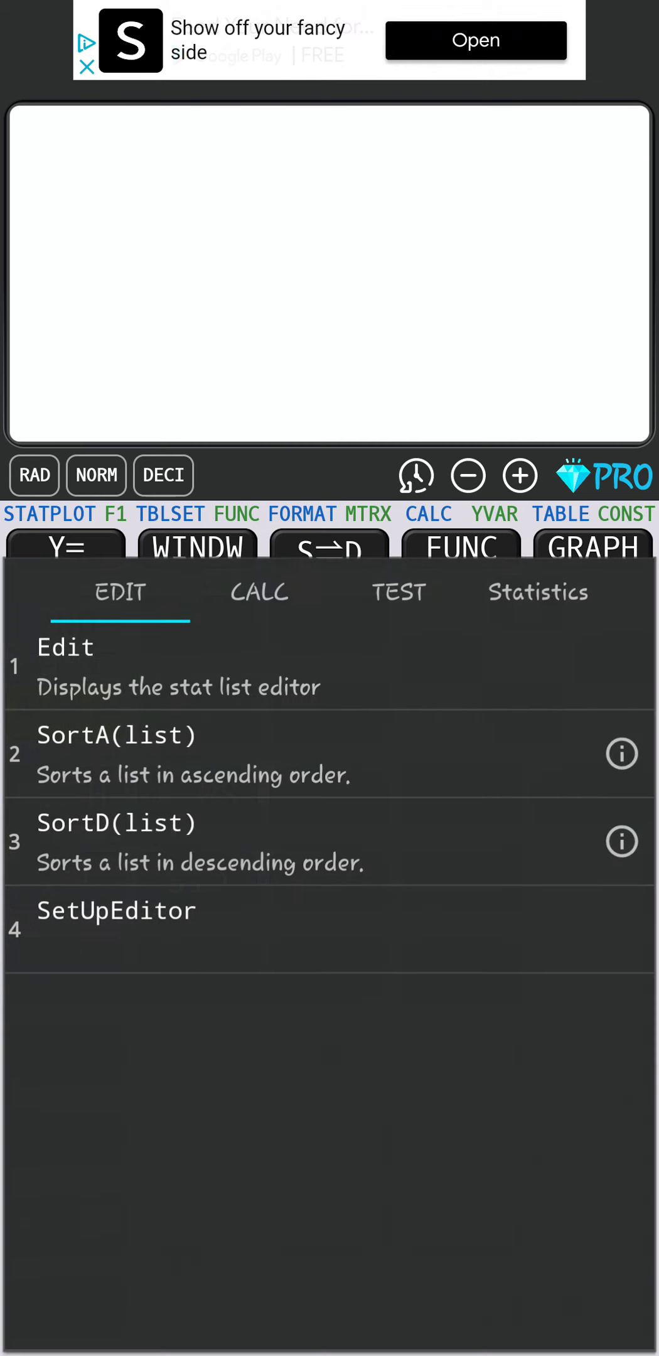
pyautogui.click(66, 660)
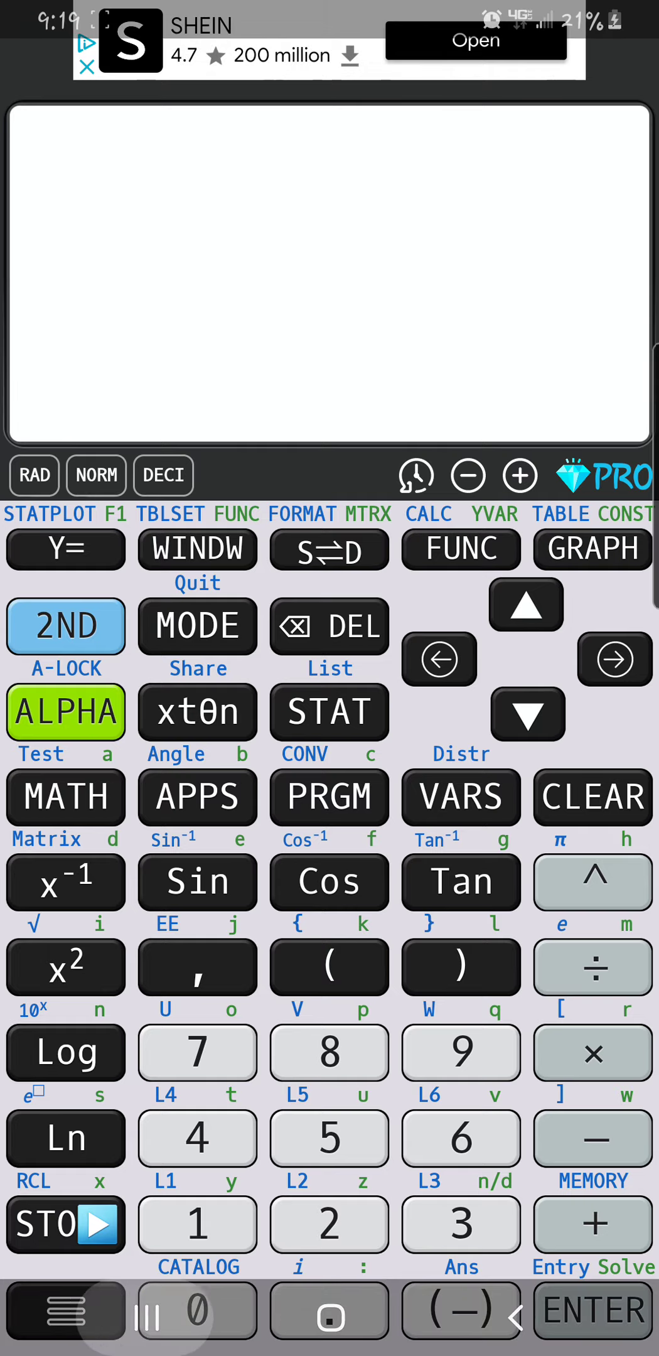
pyautogui.click(146, 1318)
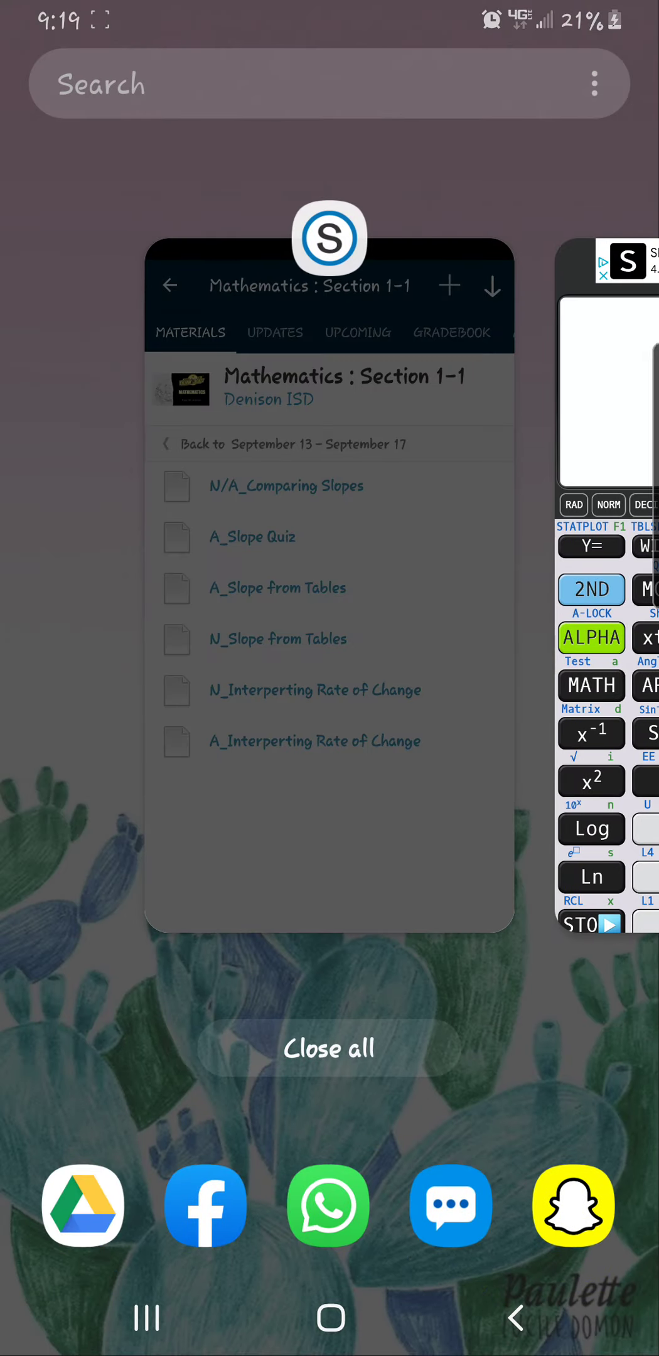
pyautogui.click(329, 562)
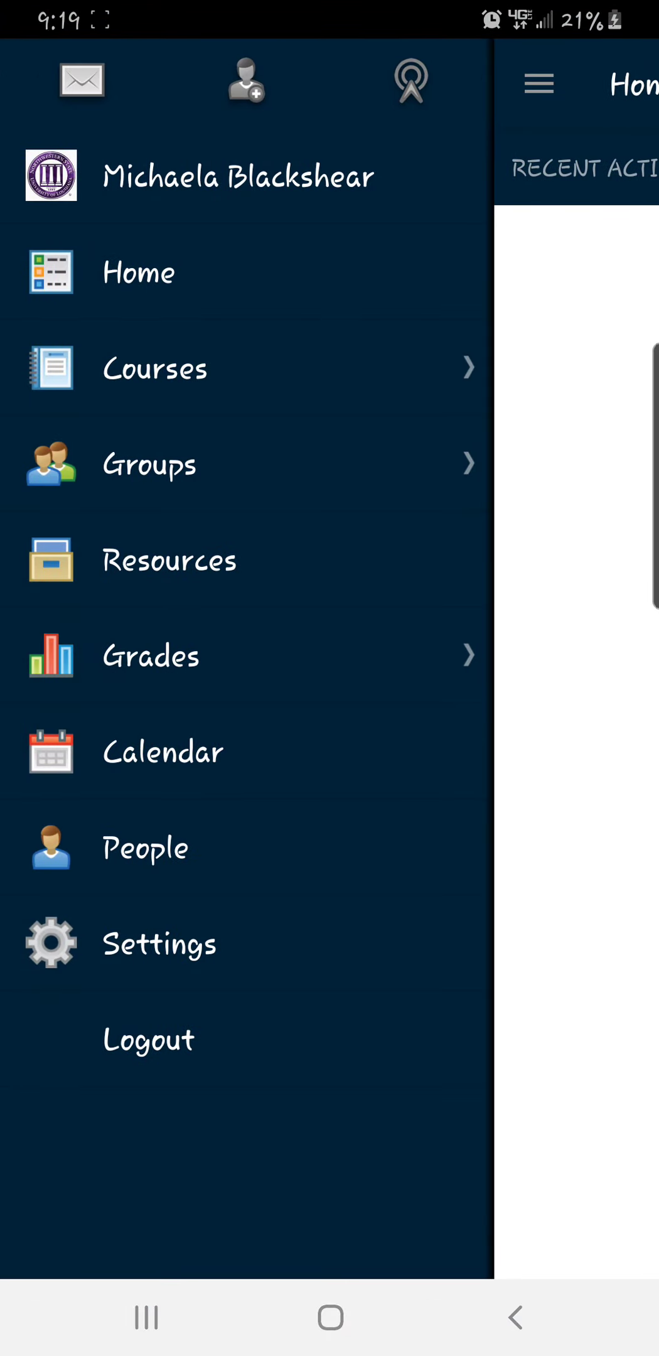
# - Navigate through the side menu's Courses list to the Mathematics : Section 1-1 course
pyautogui.click(237, 176)
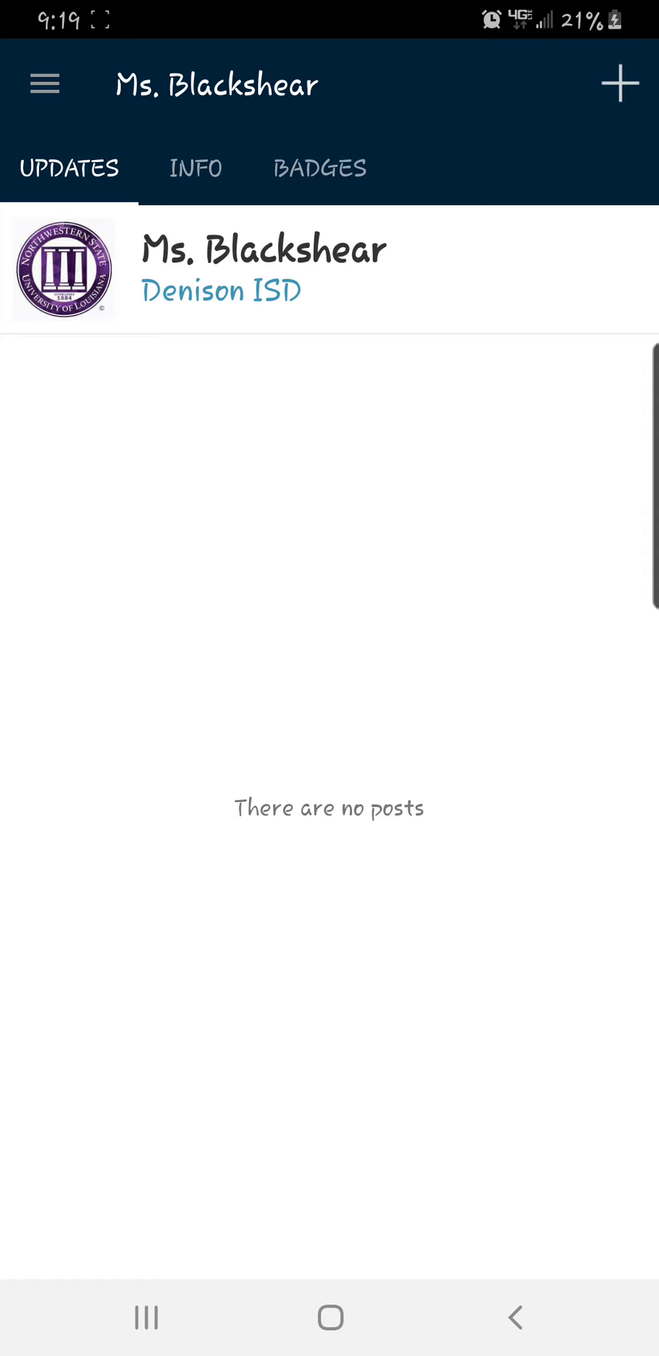
pyautogui.click(46, 83)
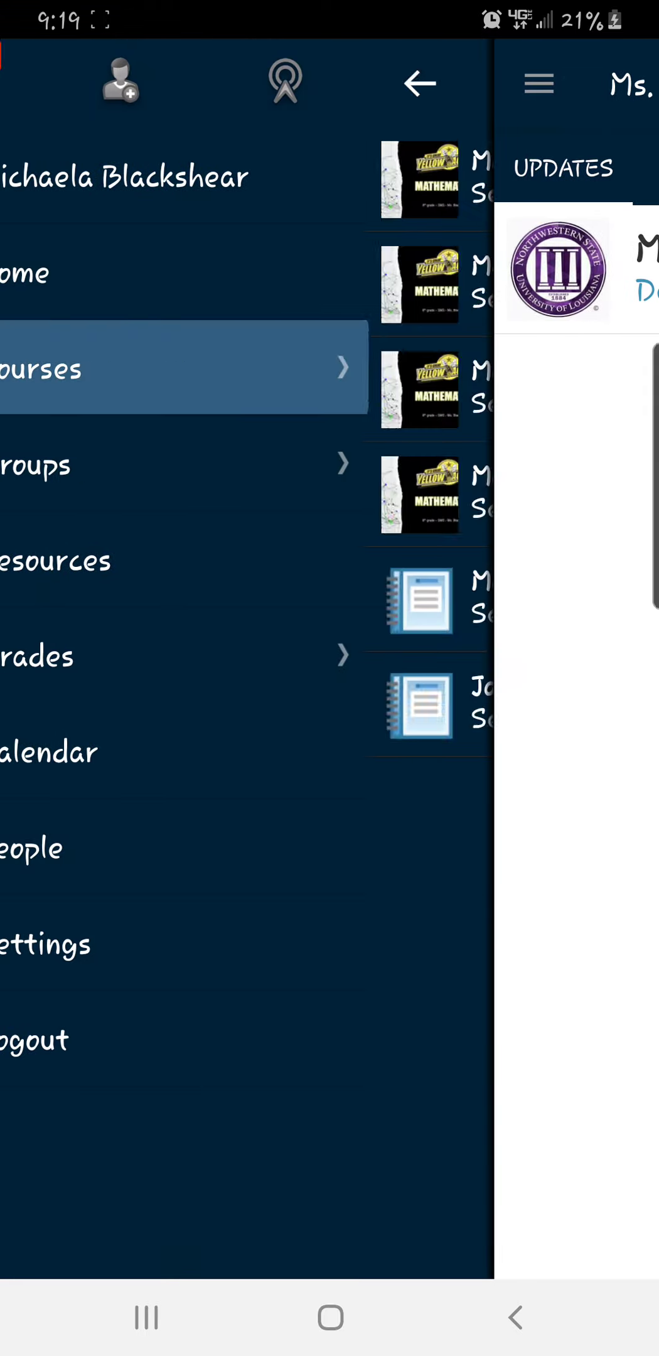
pyautogui.click(174, 368)
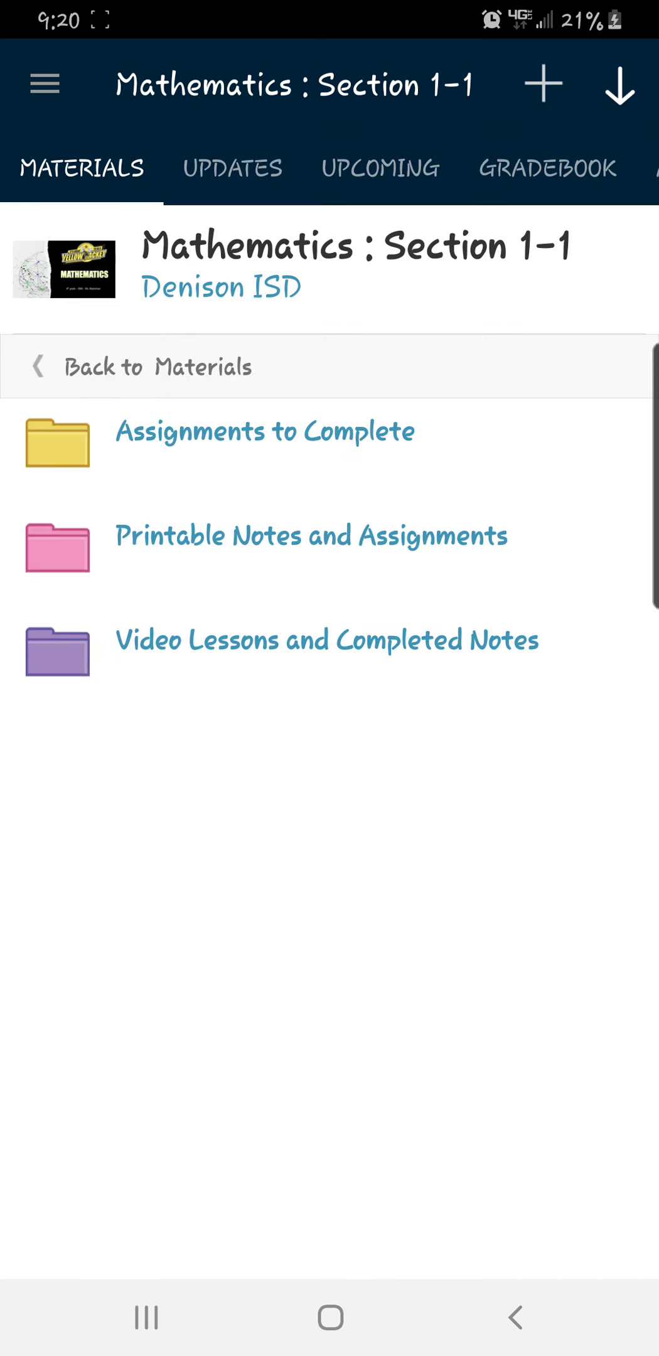
# - View the worksheet PDF from the materials folder, then return to Calc 84's home screen
pyautogui.click(264, 431)
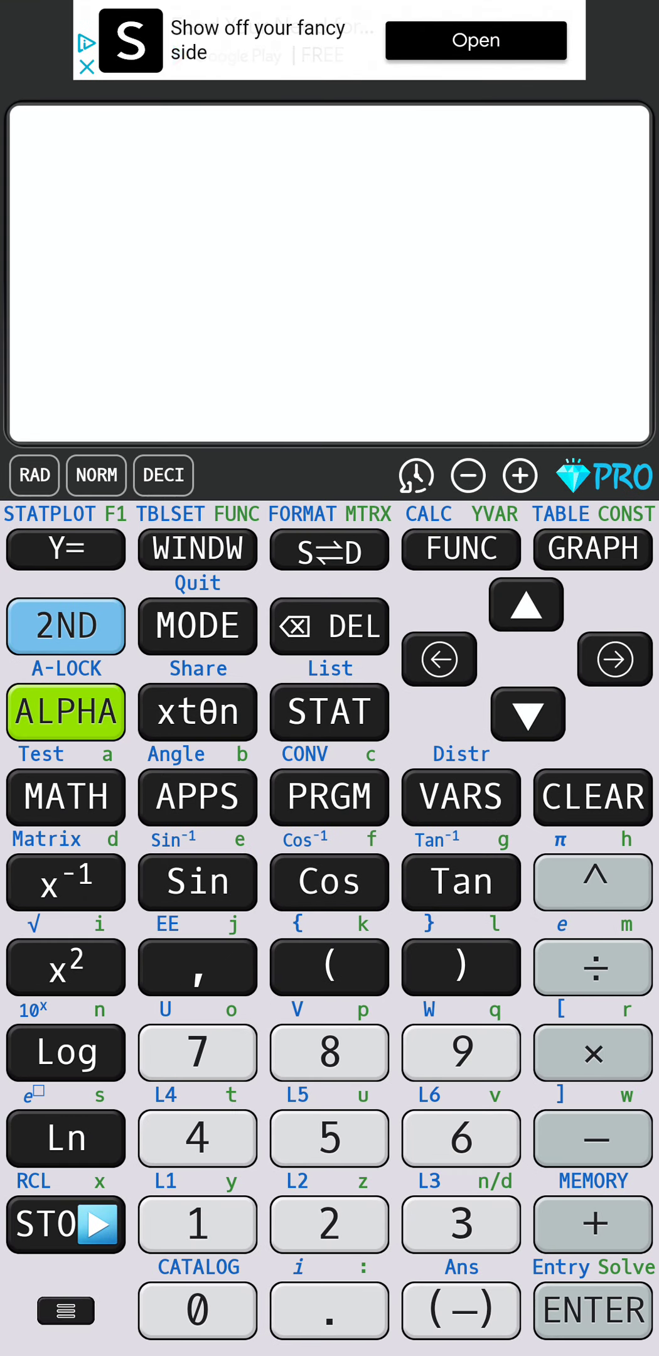
# - In the stat list editor, clear all old values from list L1
pyautogui.click(329, 711)
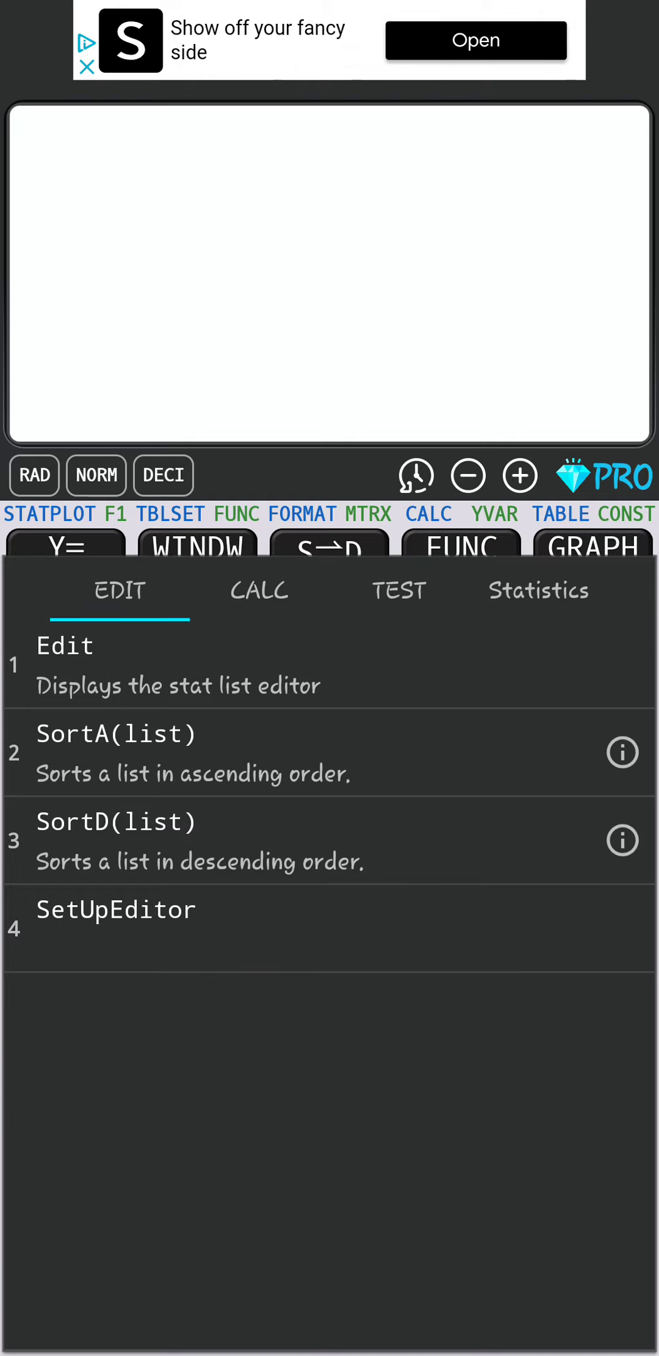
pyautogui.click(65, 646)
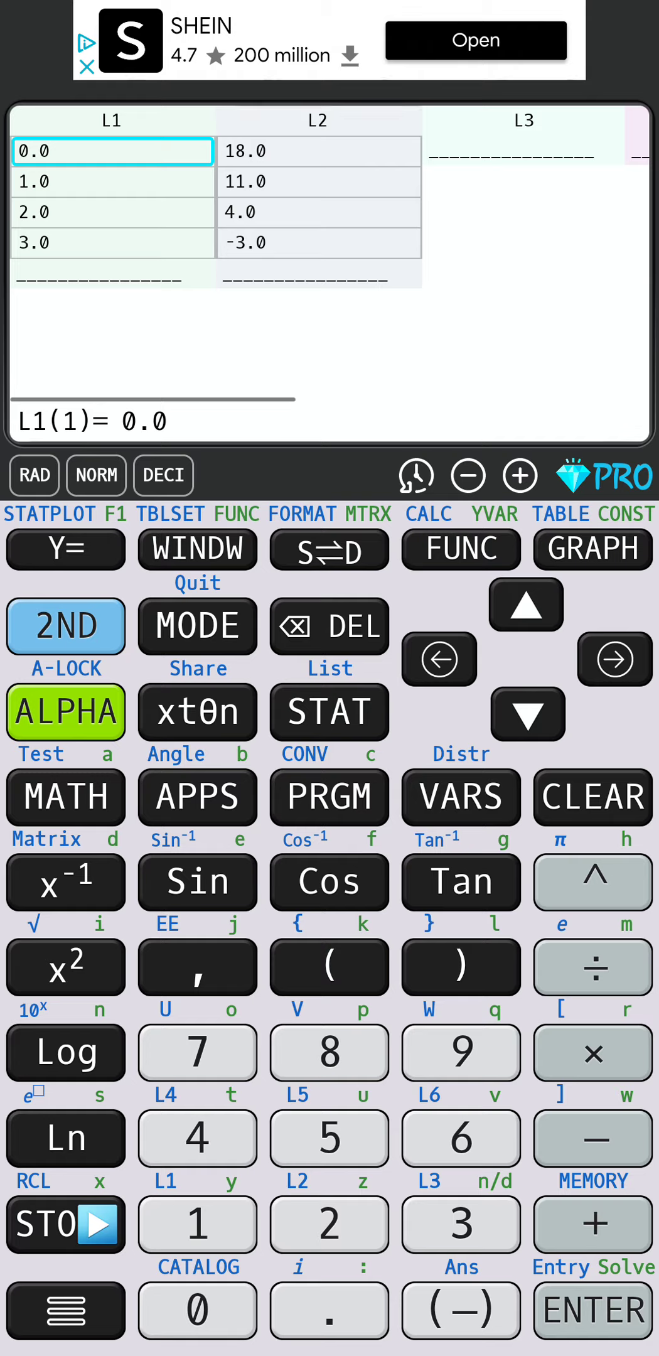
pyautogui.click(111, 121)
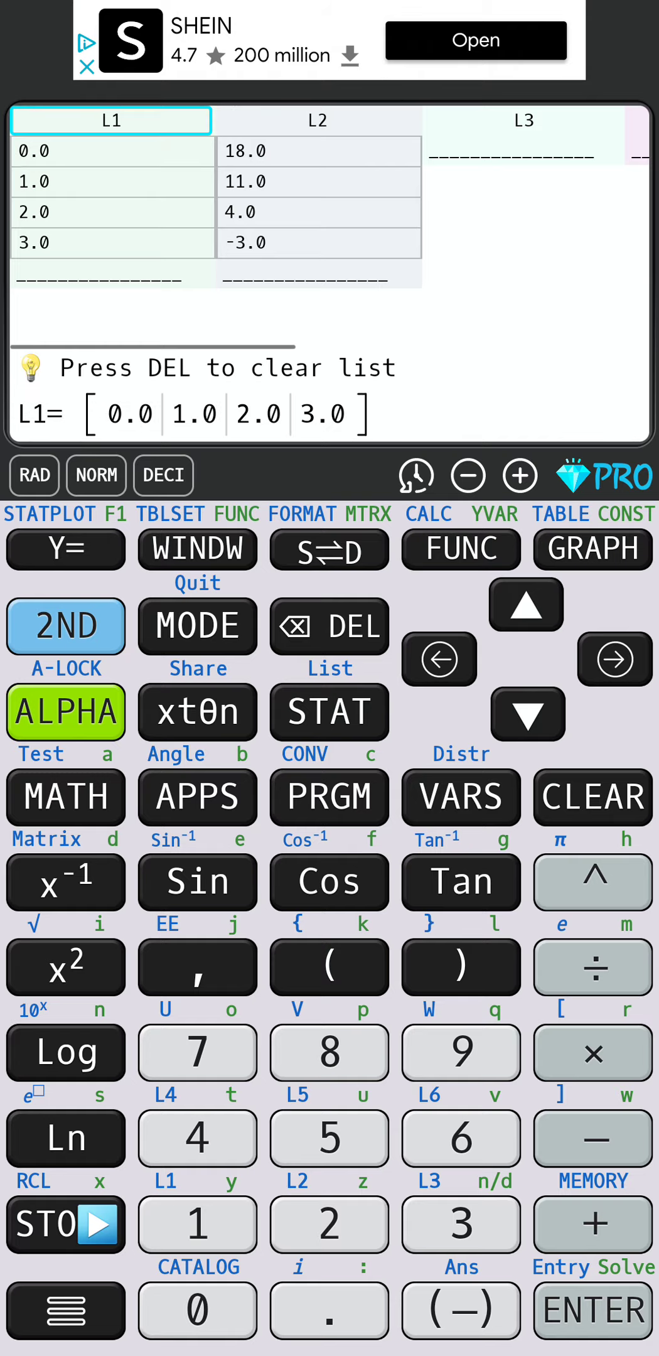
pyautogui.click(329, 625)
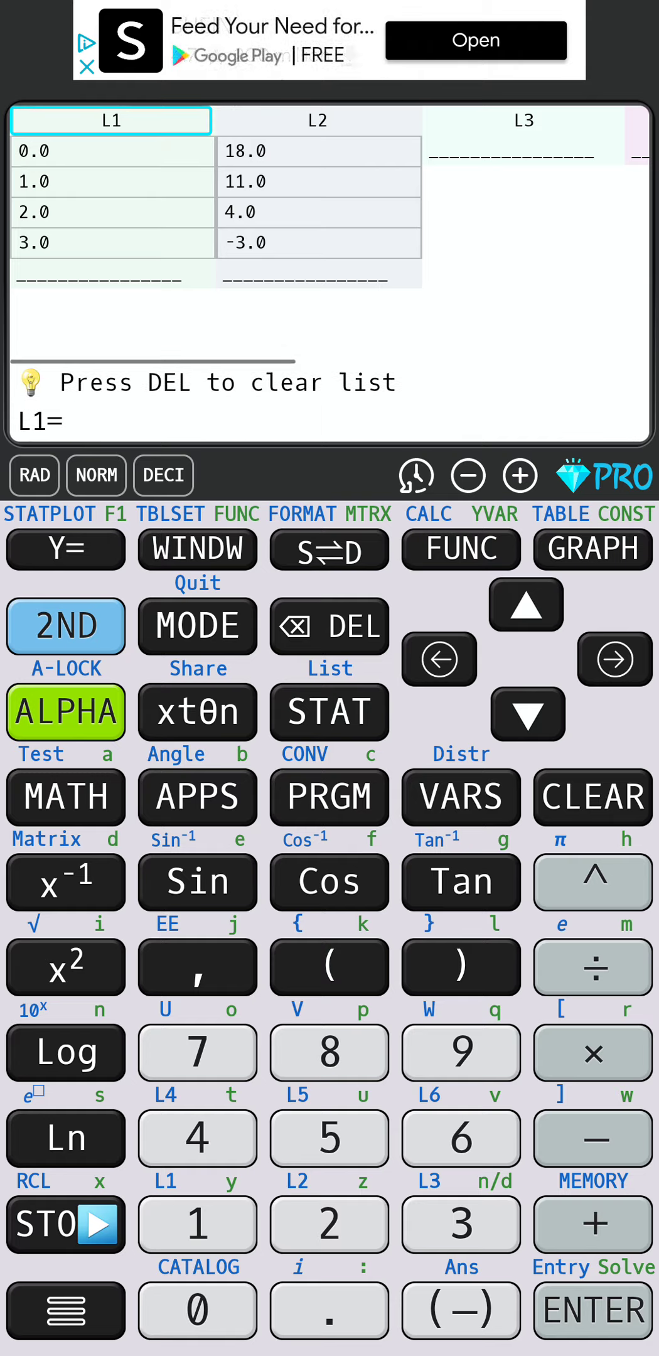
pyautogui.click(110, 151)
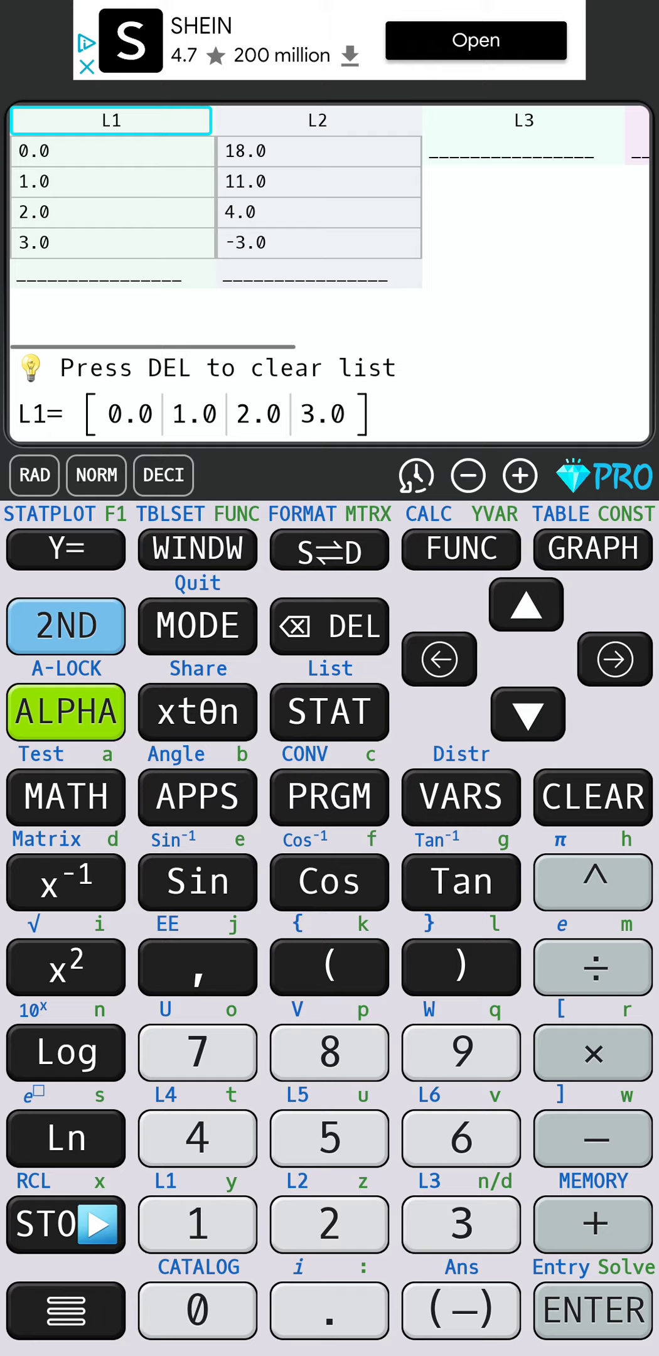
pyautogui.click(329, 625)
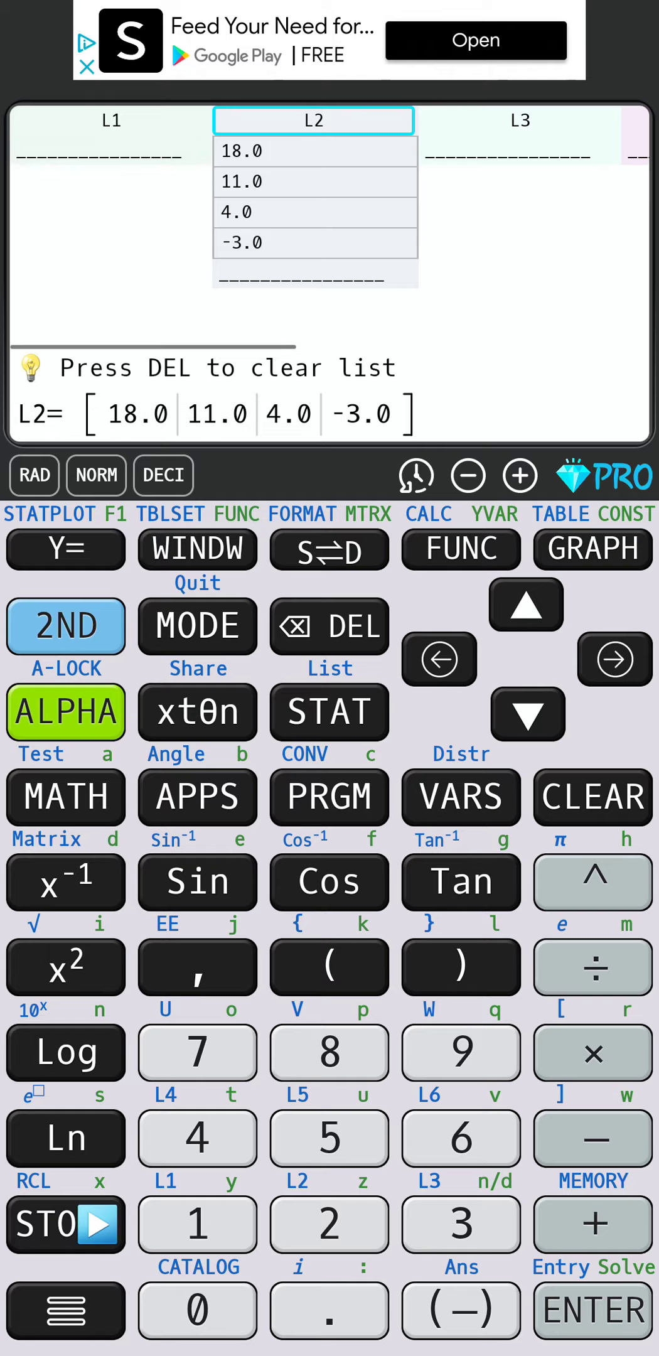
# - Clear list L2 as well and move to the first entry of L1
pyautogui.click(329, 627)
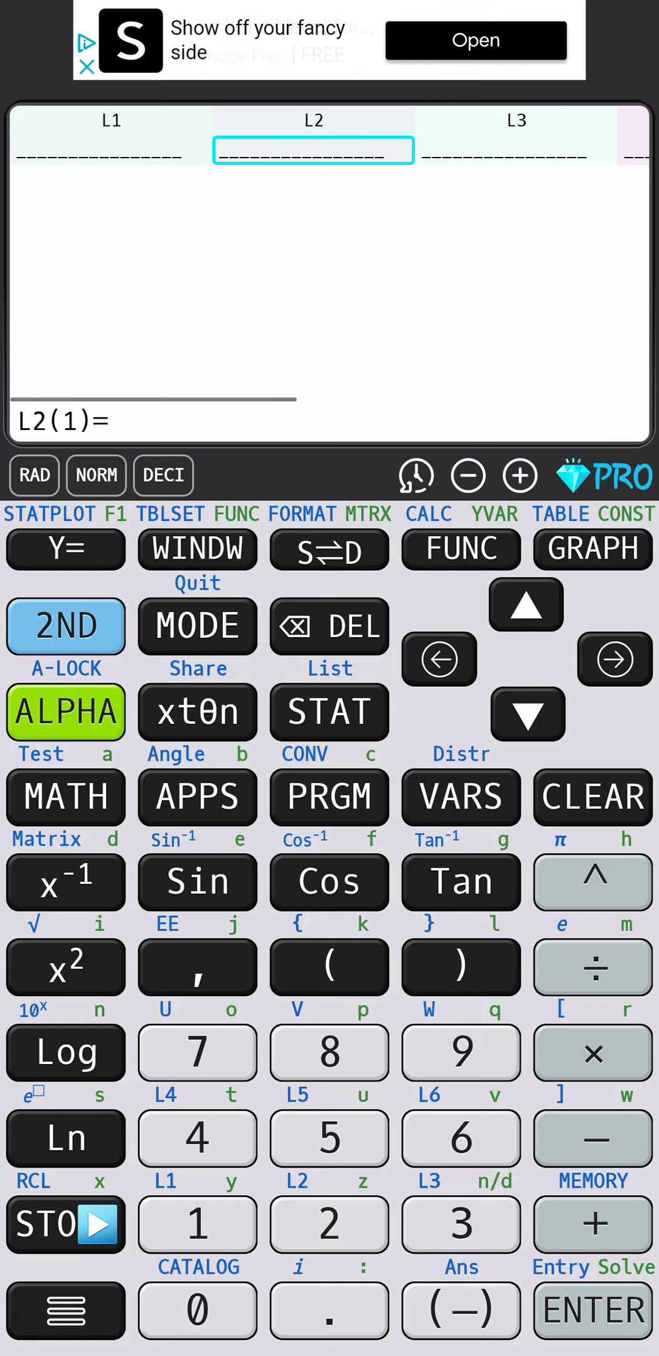
pyautogui.click(329, 711)
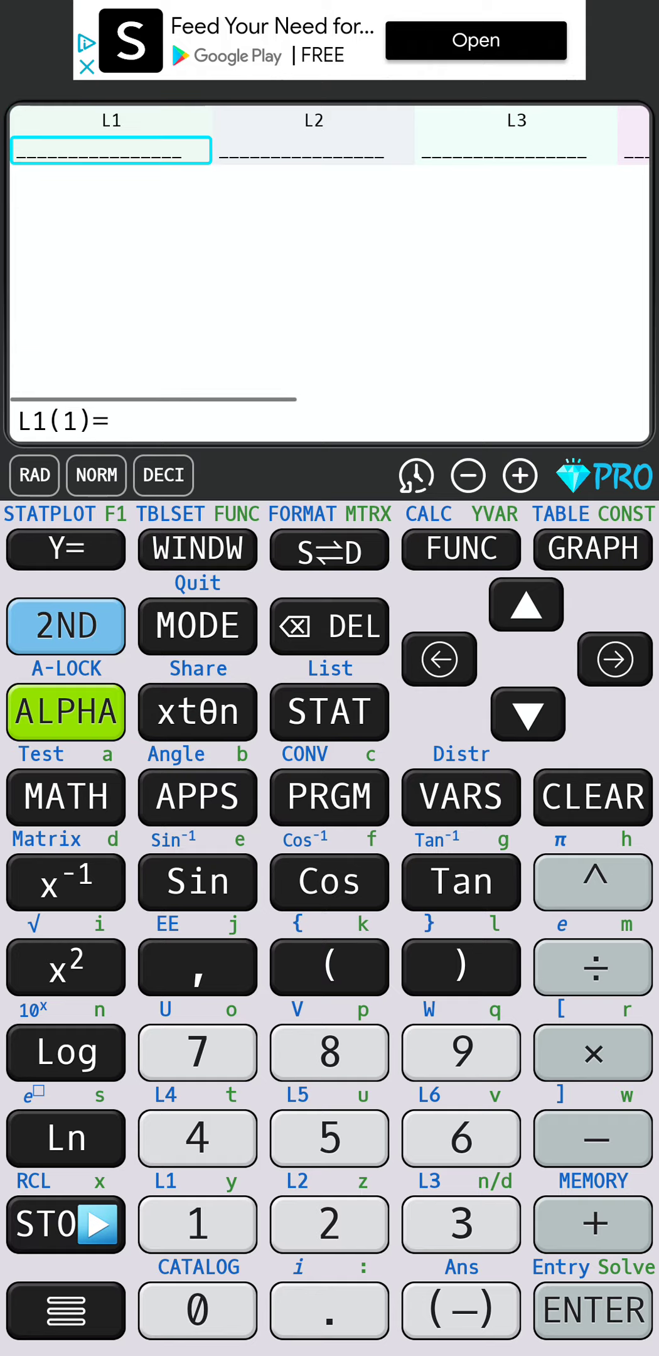
# - Enter the first x-value -3 into L1, correcting a wrong digit along the way
pyautogui.click(146, 1318)
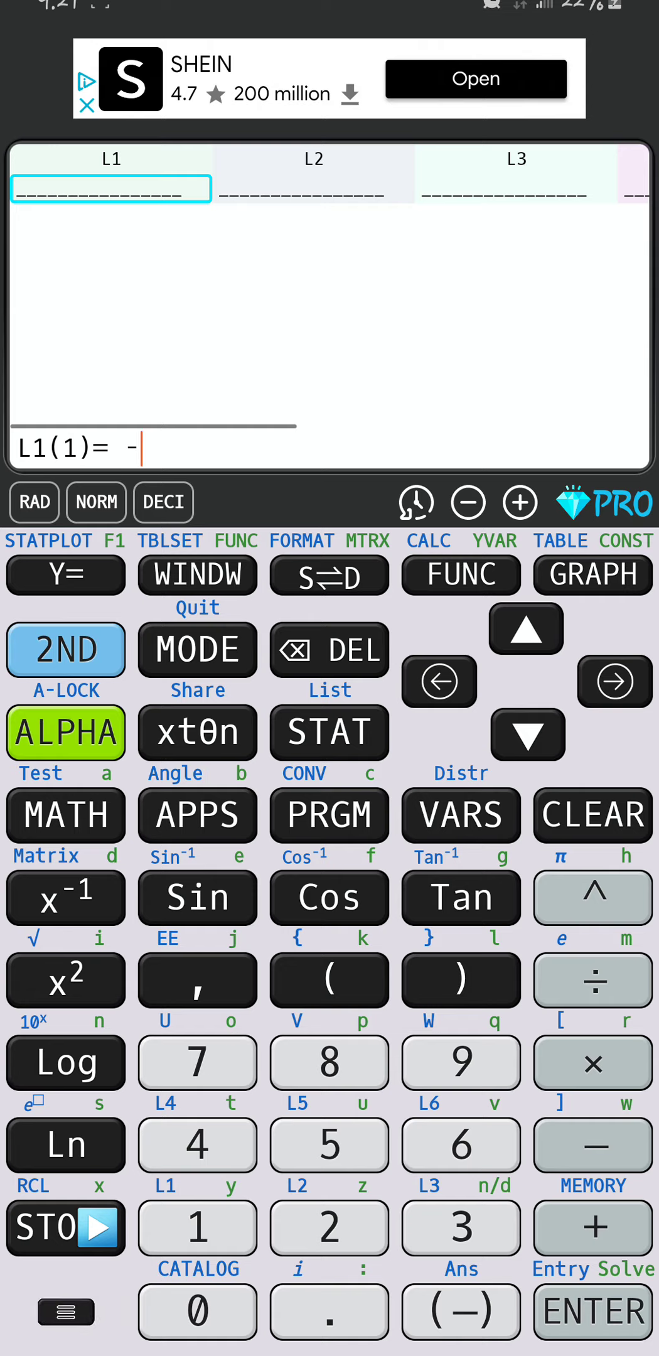
pyautogui.click(197, 1225)
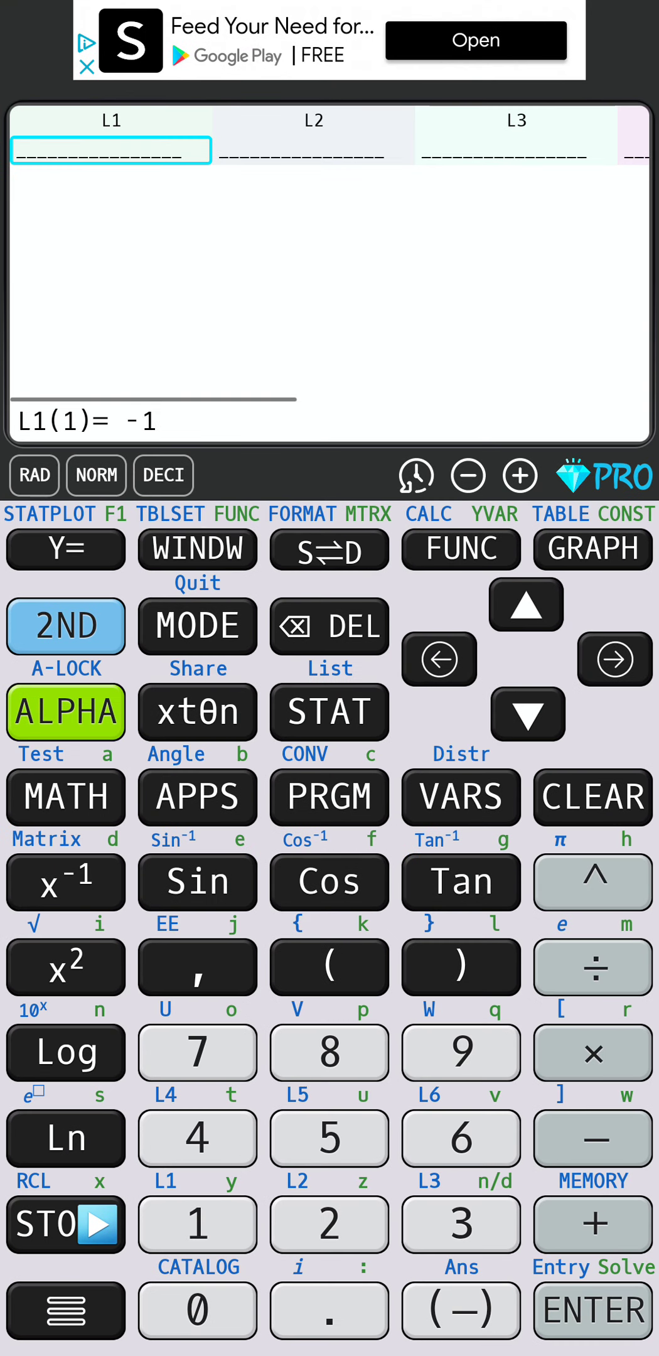
pyautogui.click(329, 626)
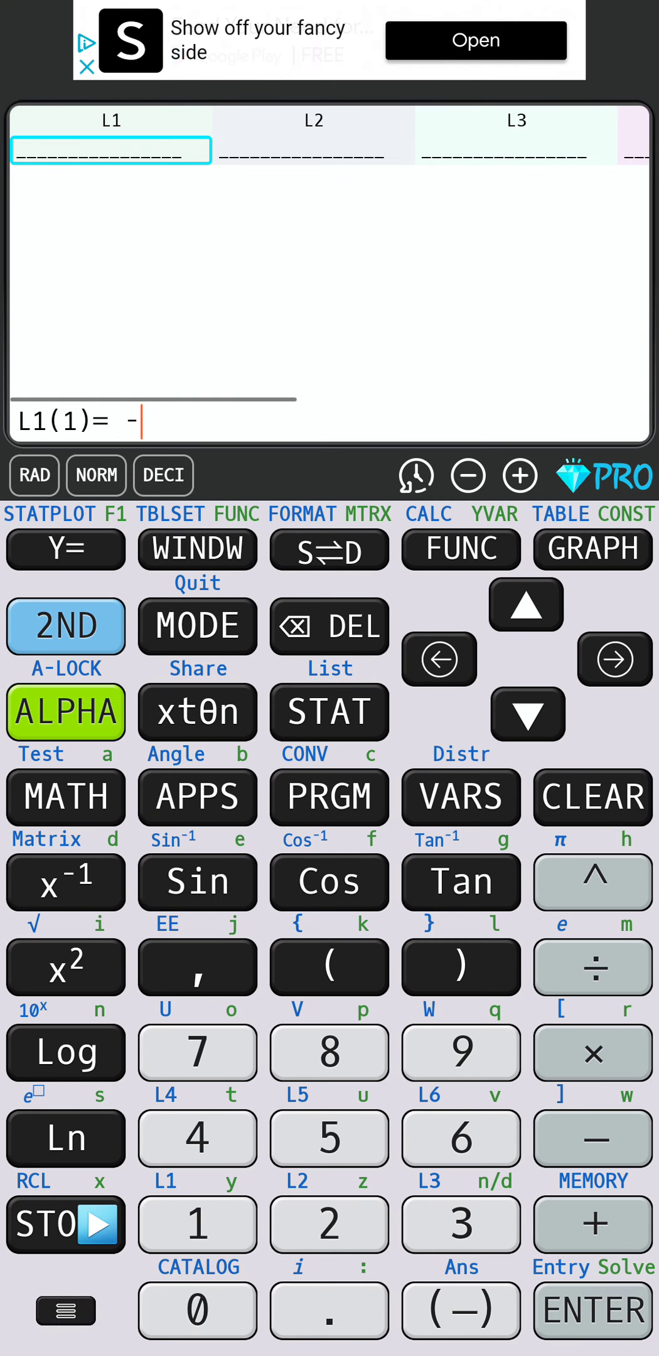
pyautogui.click(591, 1308)
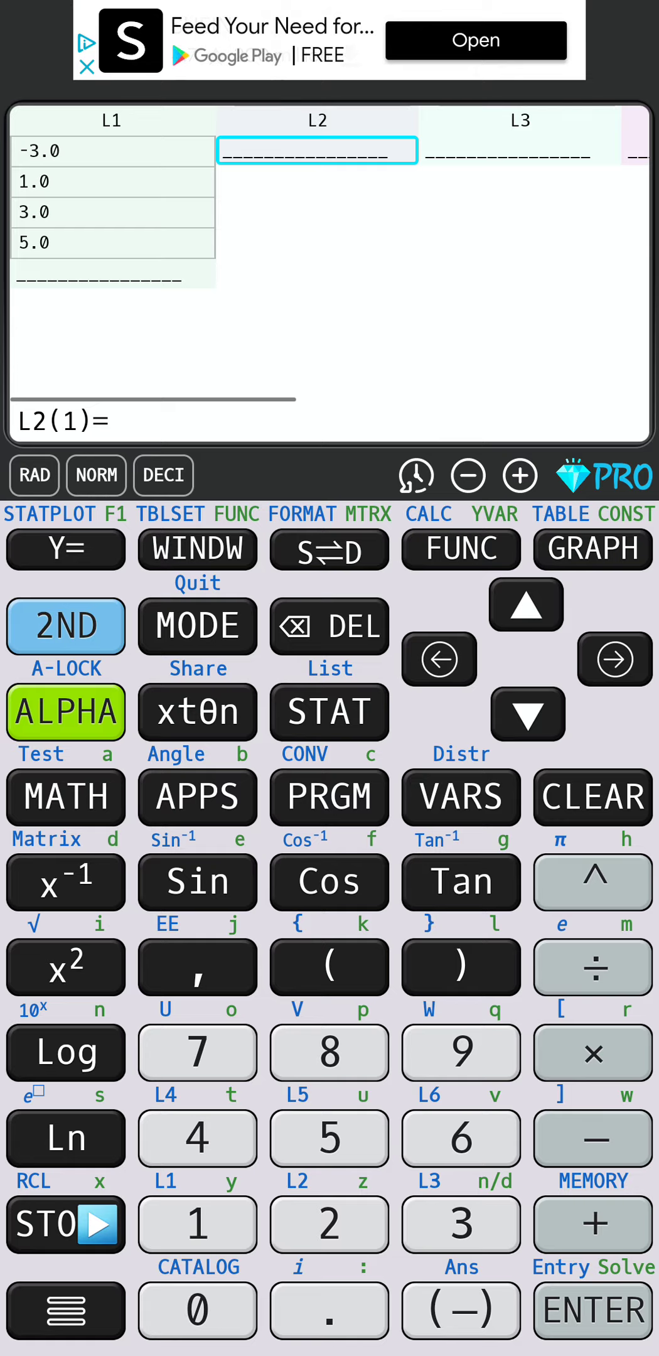
# - Glance at the worksheet's table in Recents and come back to the calculator's home screen
pyautogui.click(145, 1317)
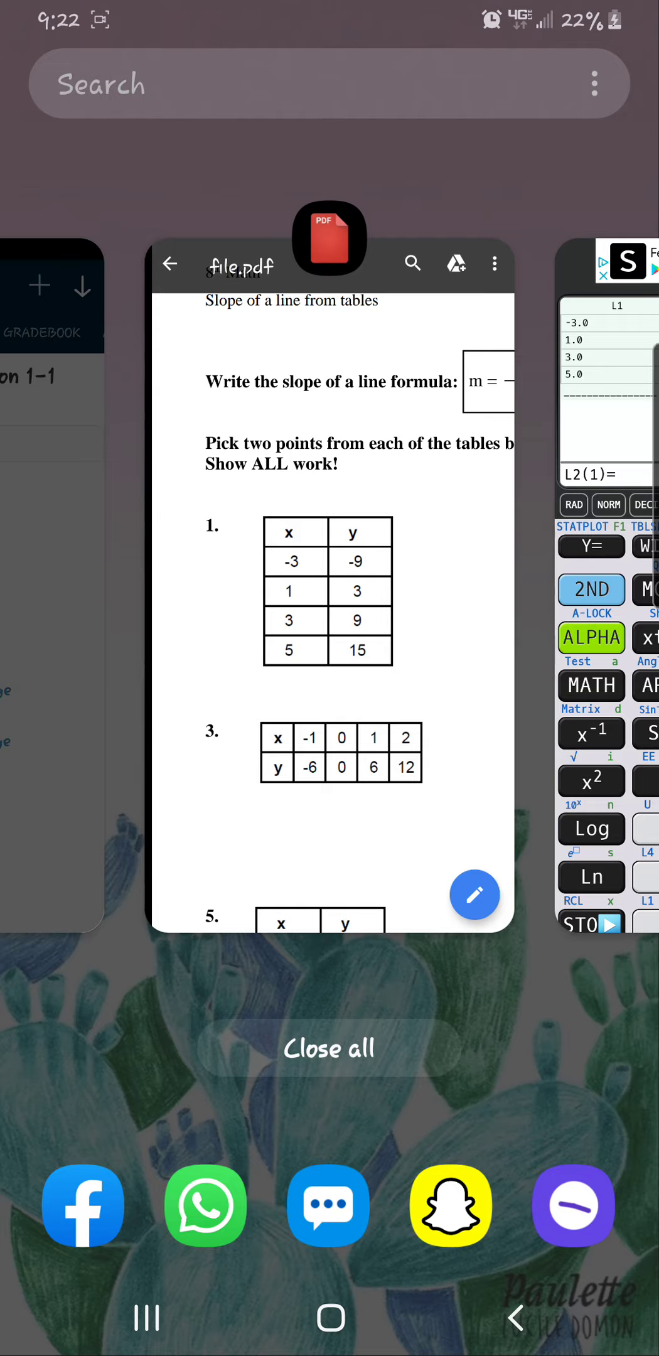
pyautogui.click(605, 605)
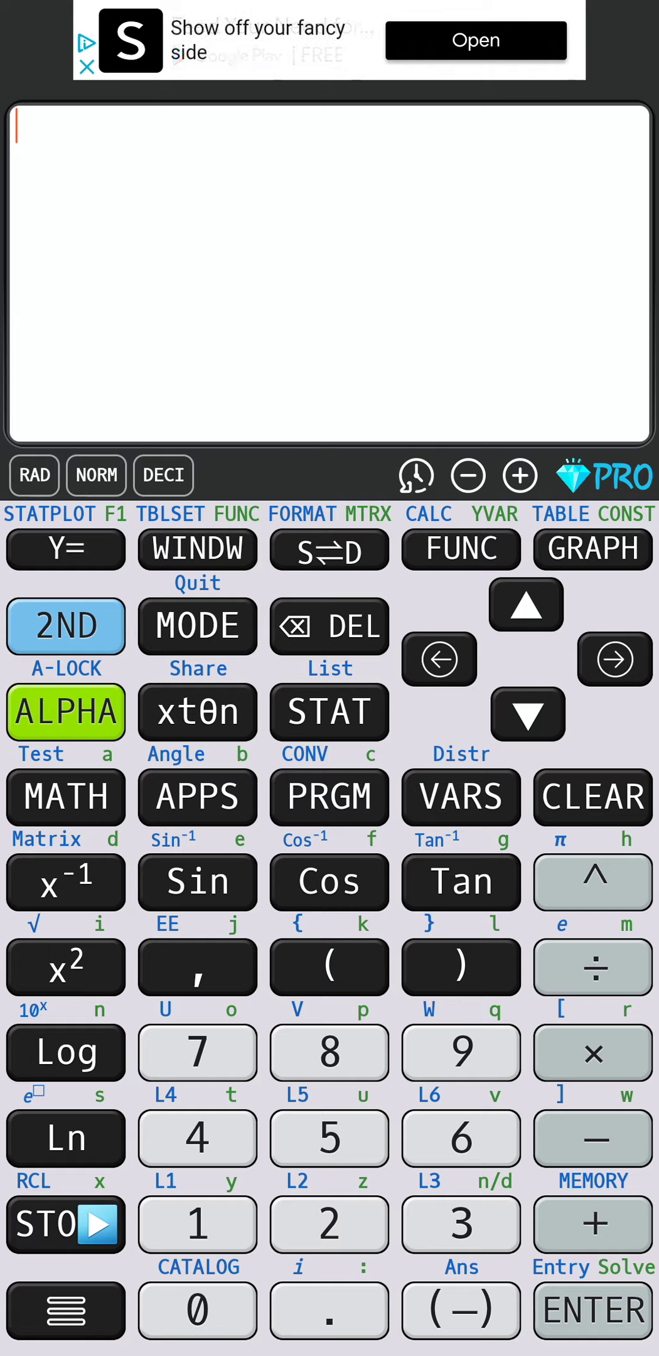
# - Show the STAT calculations list and scroll through its regression commands
pyautogui.click(591, 1311)
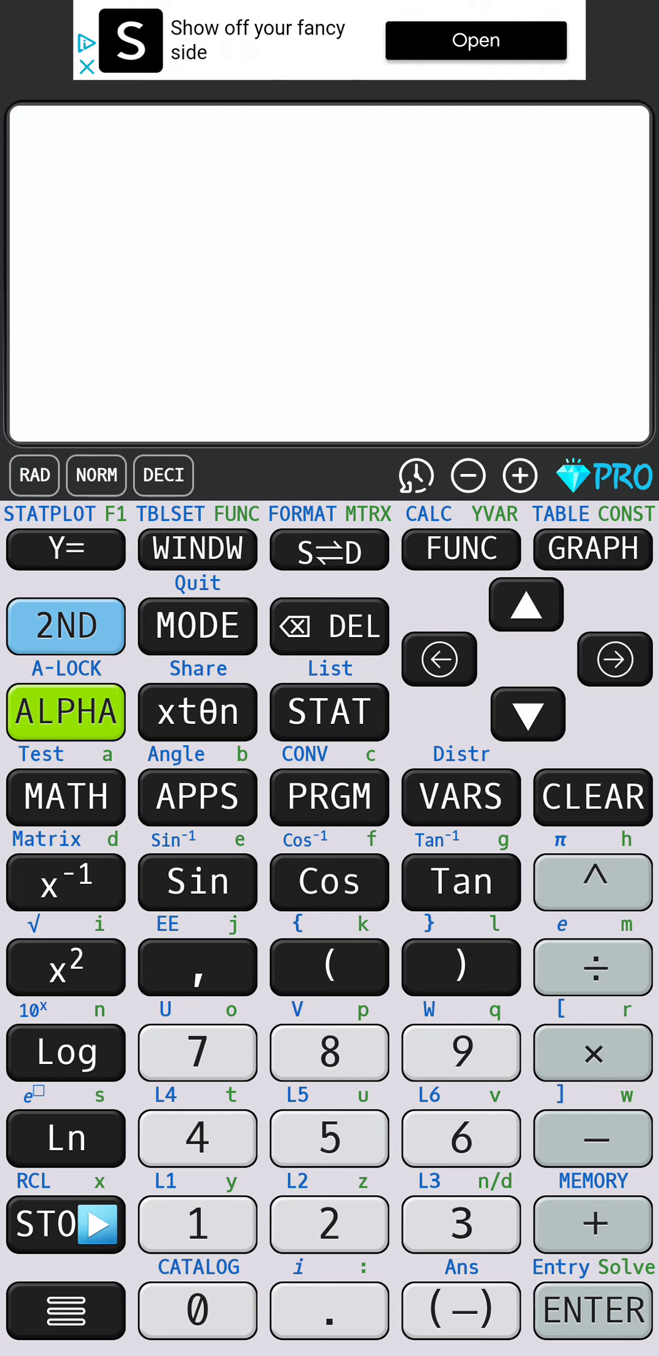
pyautogui.click(329, 712)
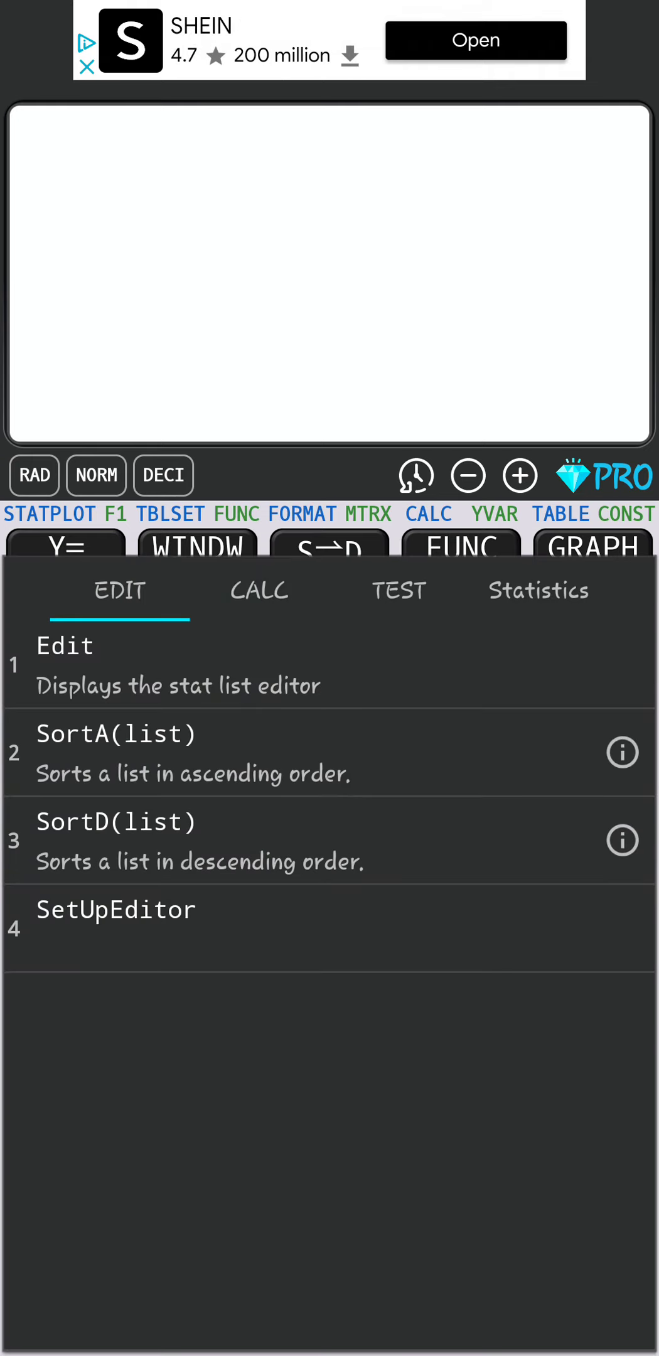
pyautogui.click(258, 590)
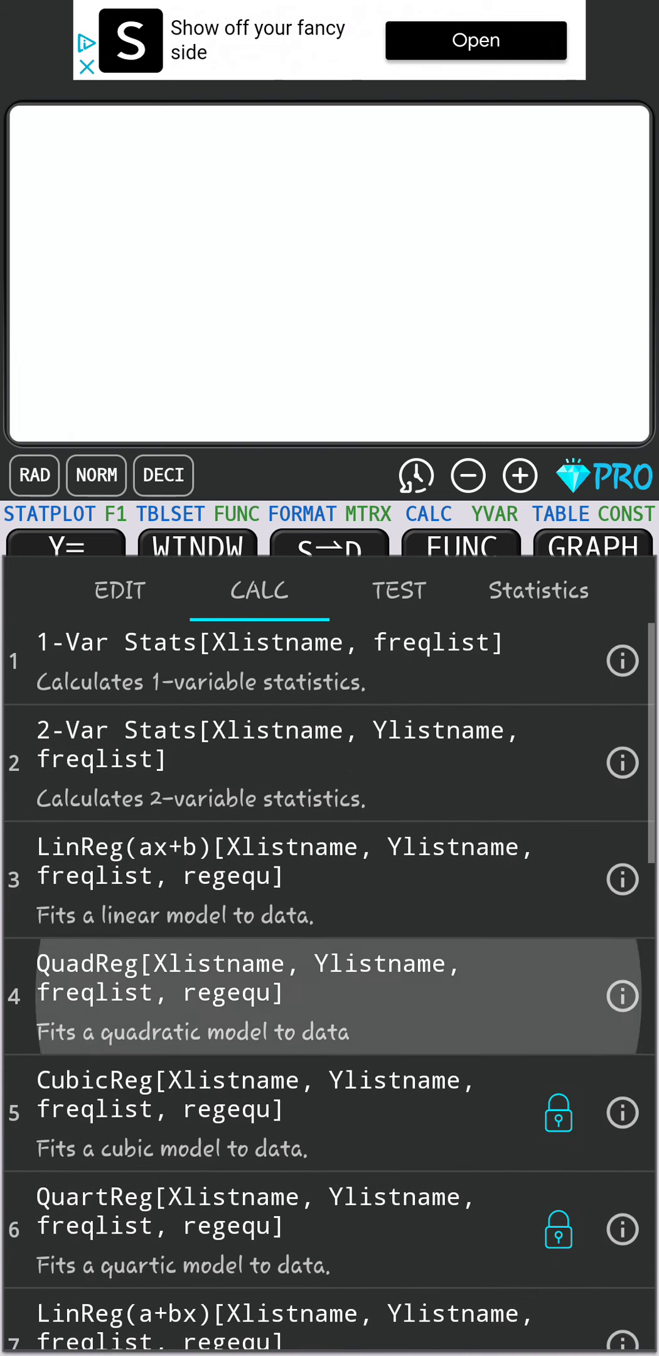
pyautogui.scroll(-3)
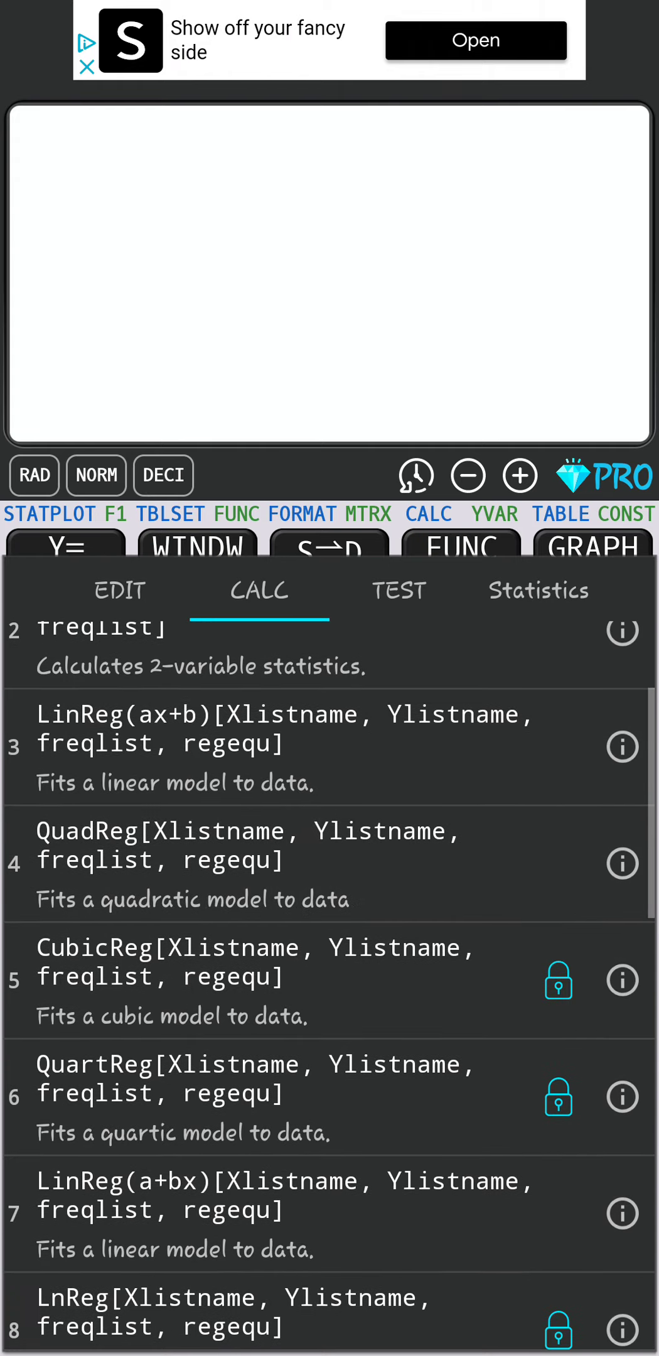
pyautogui.scroll(3)
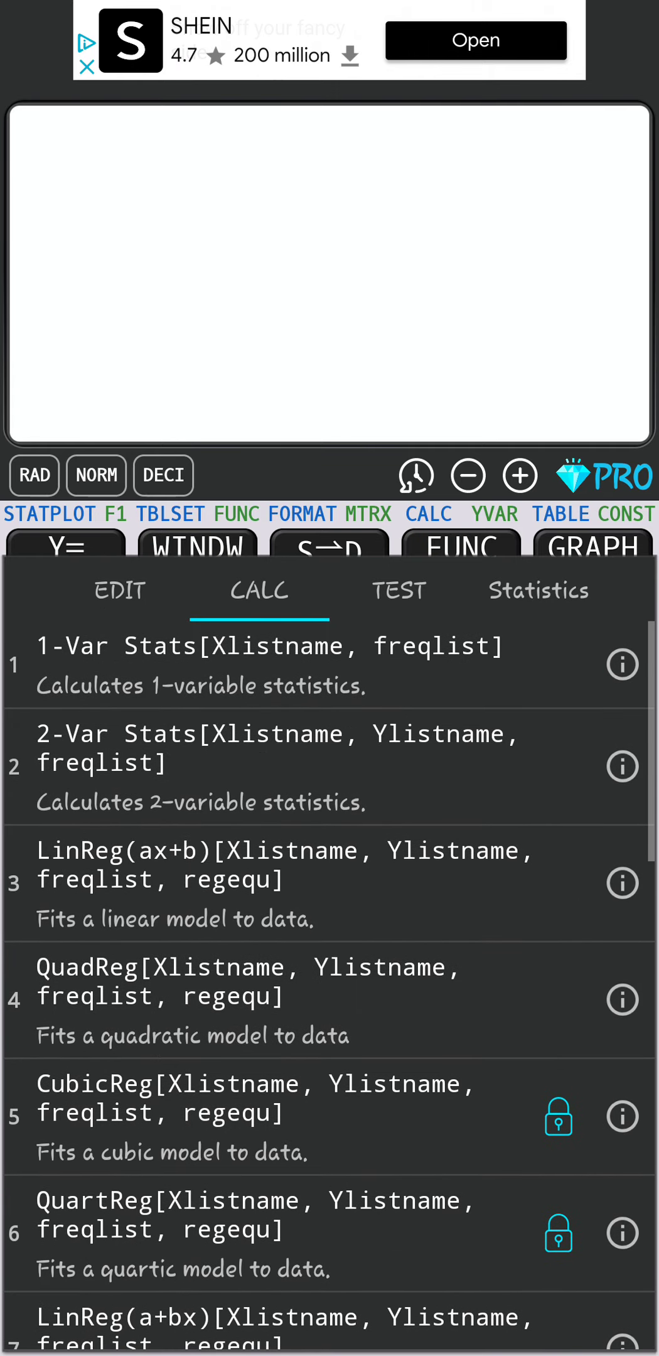
# - Check the LinReg(ax+b) help, get a = 3, b = 0, and annotate a as the slope m
pyautogui.click(621, 882)
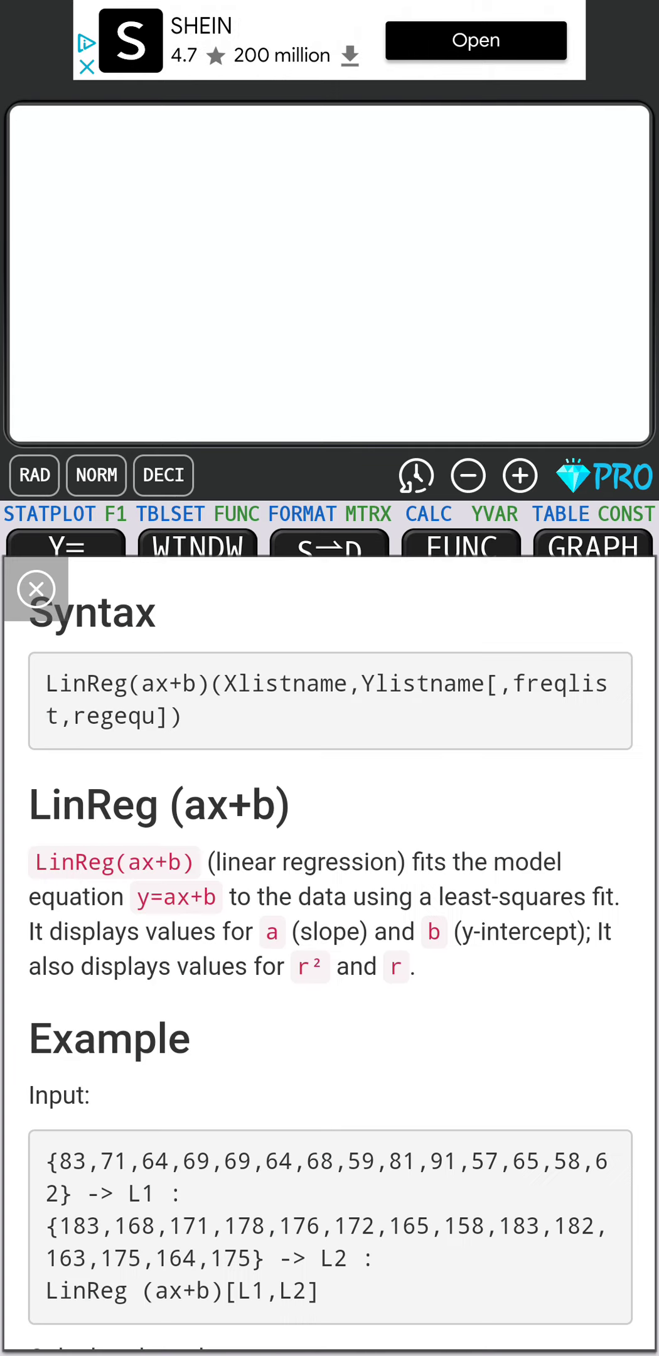
pyautogui.click(37, 588)
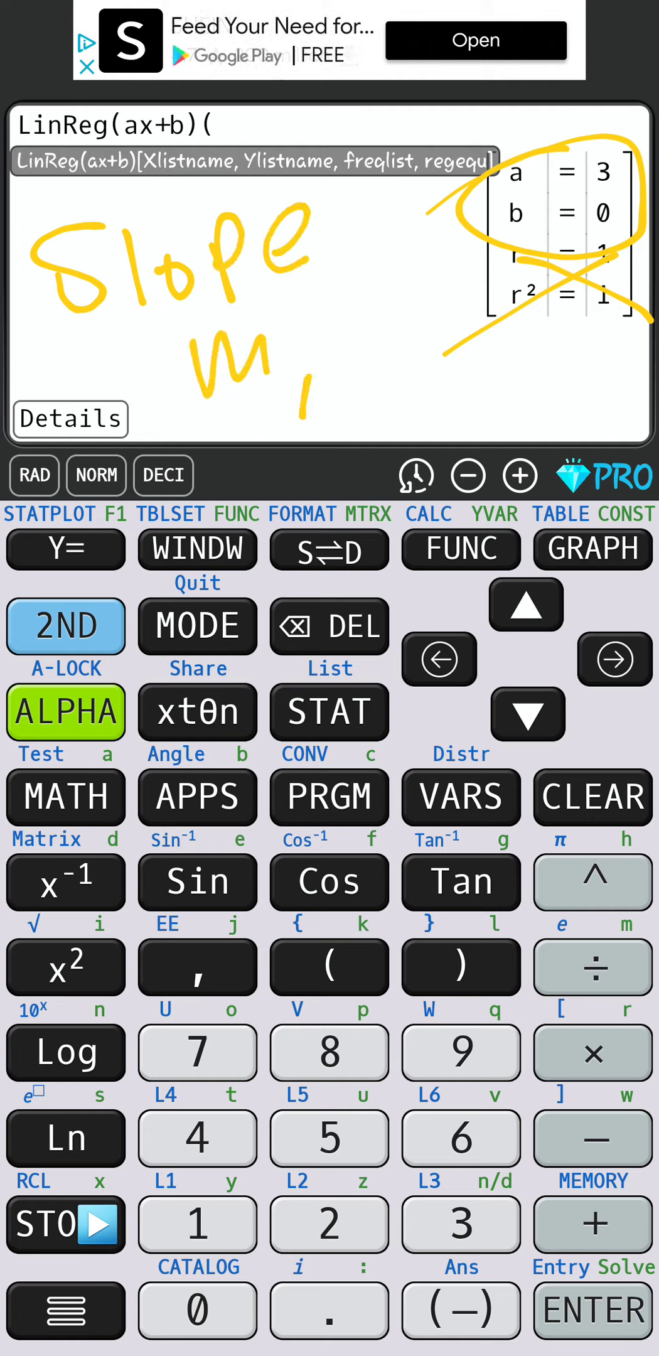
pyautogui.moveTo(311, 363); pyautogui.dragTo(467, 389)
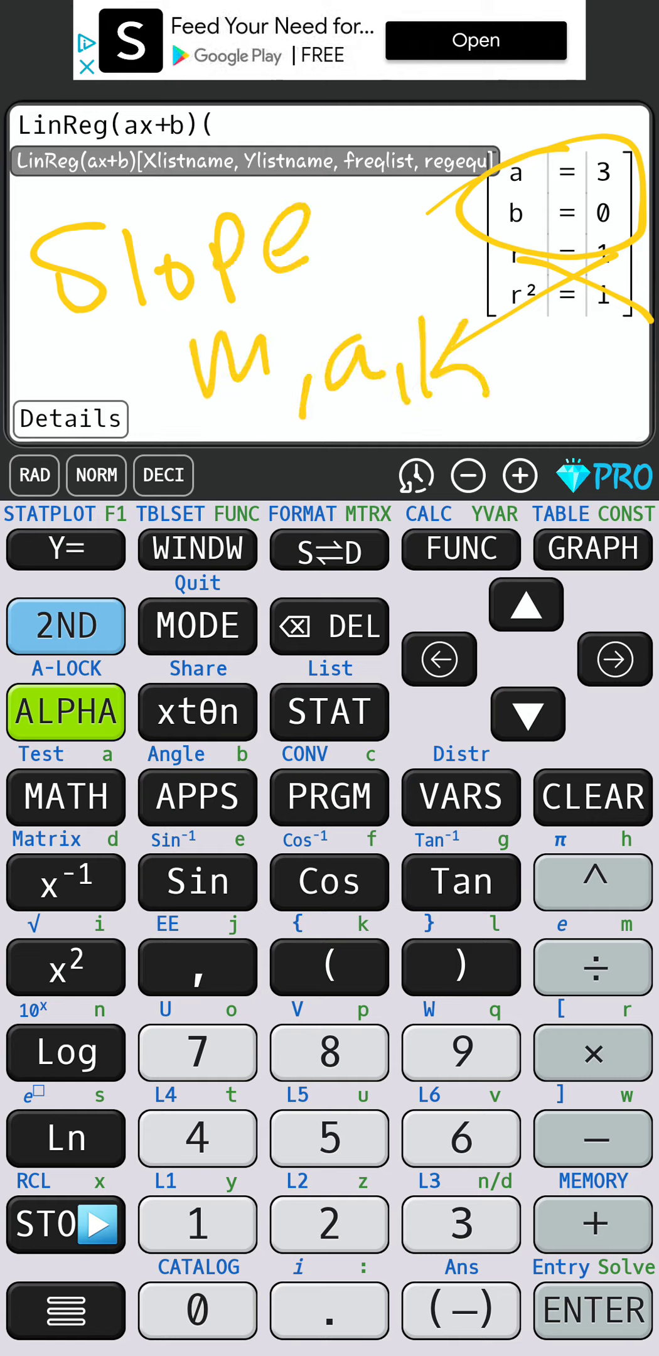